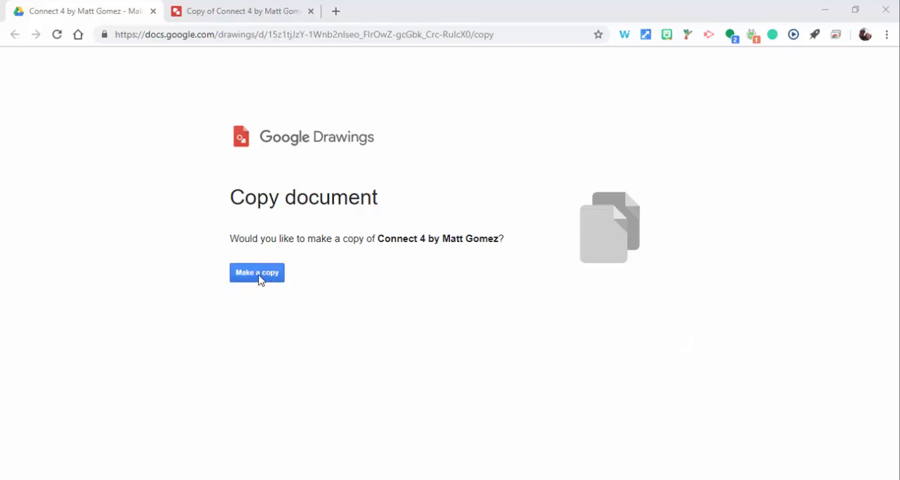
Create a personal copy of the Connect 4 drawing from the Copy document page
{"action": "left_click", "coordinate": [257, 272]}
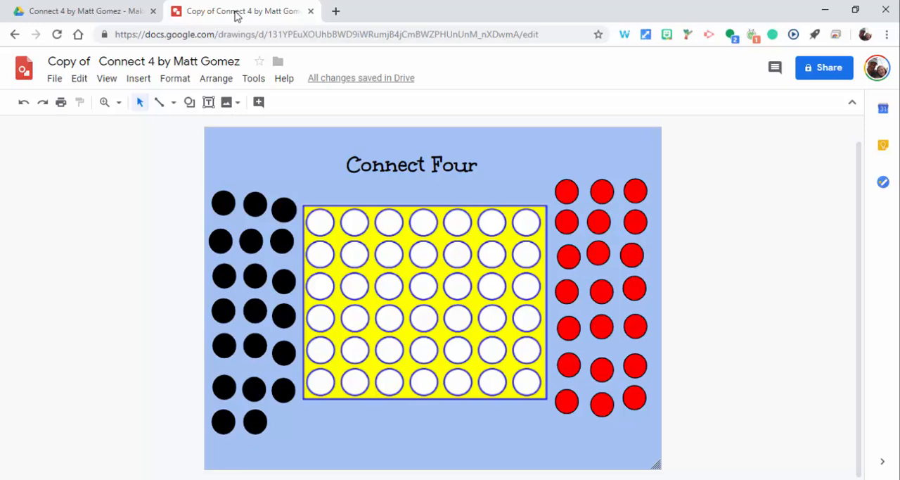
{"action": "mouse_move", "coordinate": [474, 188]}
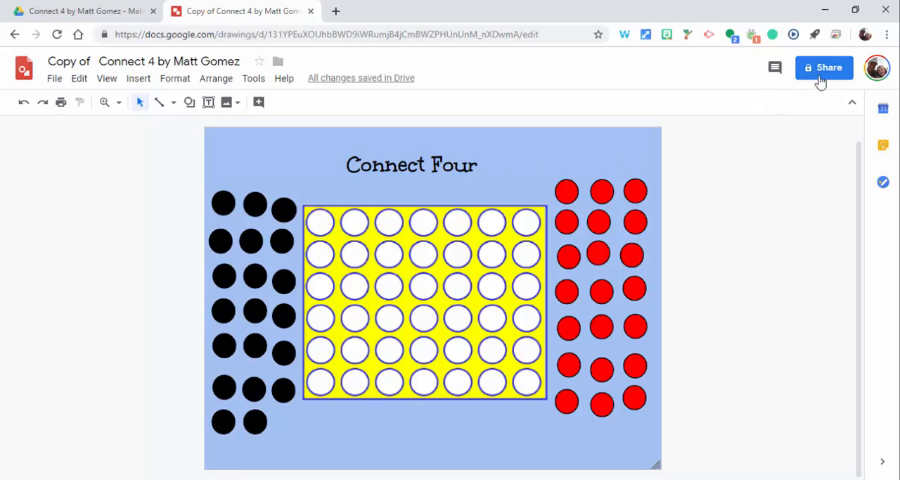
Share the copied Connect Four drawing with the second account and send the invitation
{"action": "left_click", "coordinate": [824, 67]}
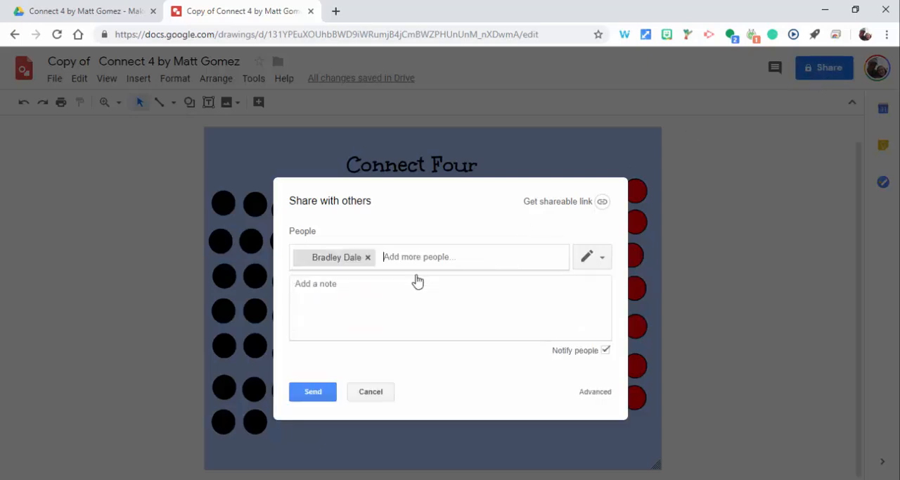
{"action": "left_click", "coordinate": [312, 391]}
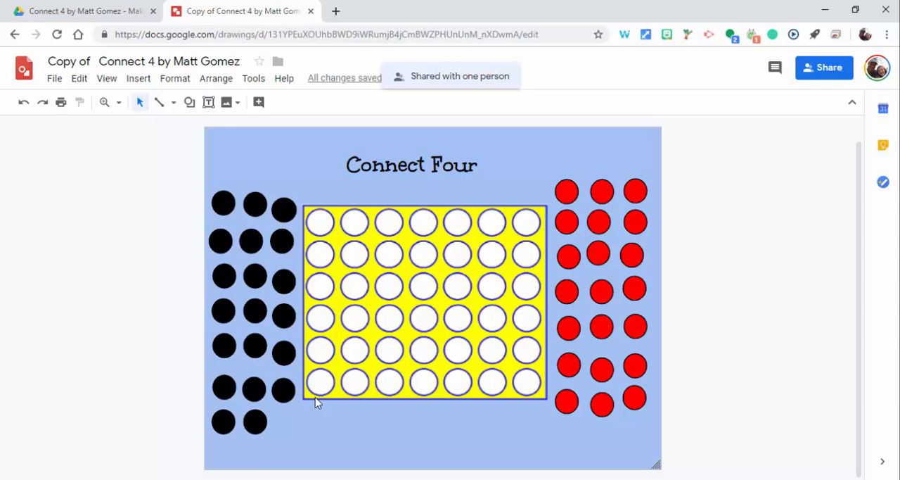
{"action": "mouse_move", "coordinate": [642, 312]}
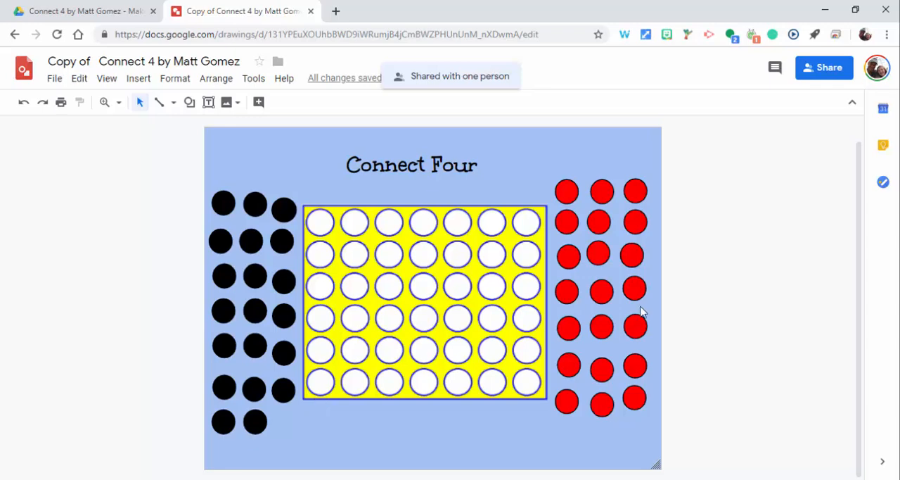
{"action": "mouse_move", "coordinate": [646, 35]}
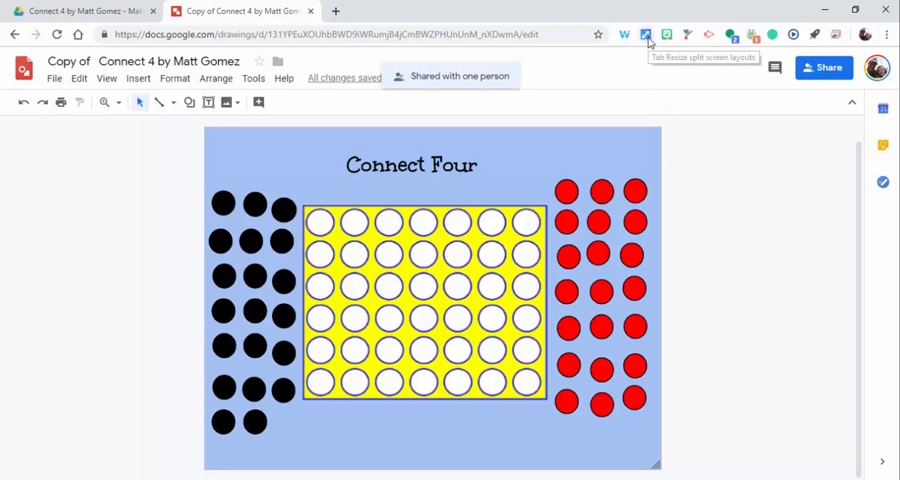
Split the browser into two windows and open the shared copy from Shared with me
{"action": "left_click", "coordinate": [645, 33]}
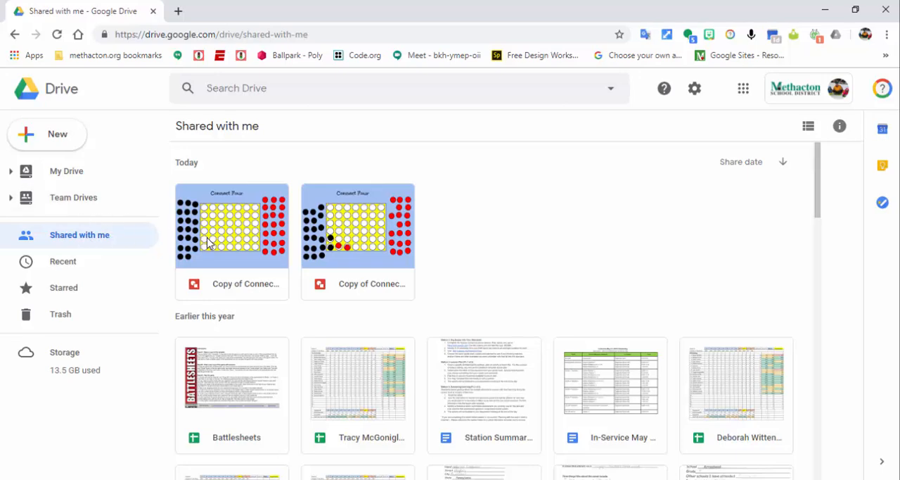
{"action": "double_click", "coordinate": [231, 226]}
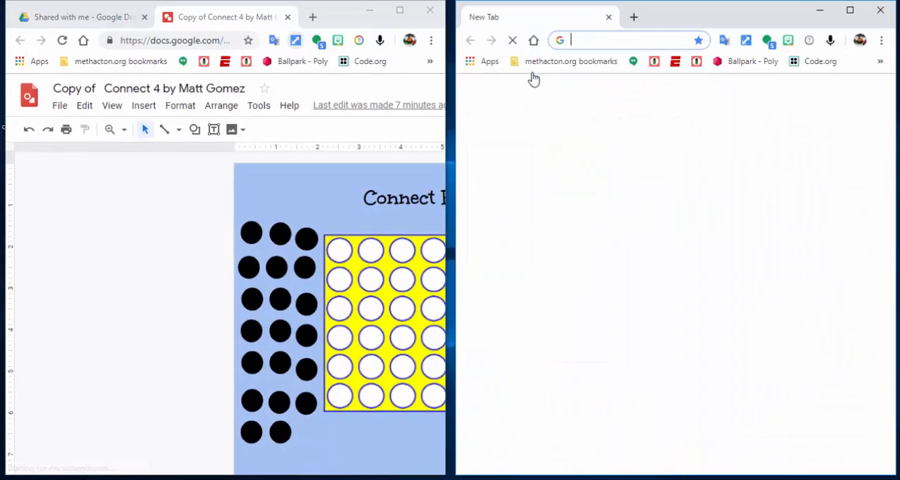
Load the shared Copy of Connect 4 drawing in the second browser window
{"action": "left_click", "coordinate": [84, 16]}
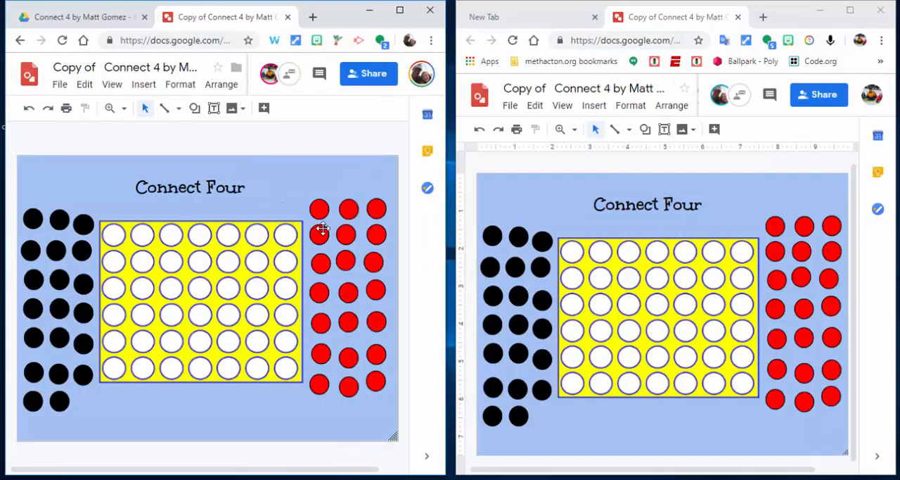
{"action": "mouse_move", "coordinate": [299, 99]}
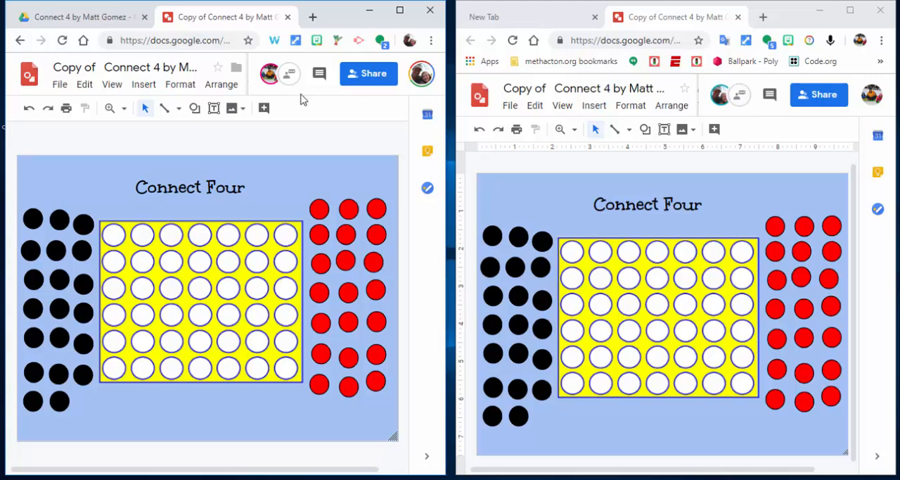
Exchange 'Ready?' and 'Yes' in the document chat, then close the chat panel
{"action": "left_click", "coordinate": [290, 73]}
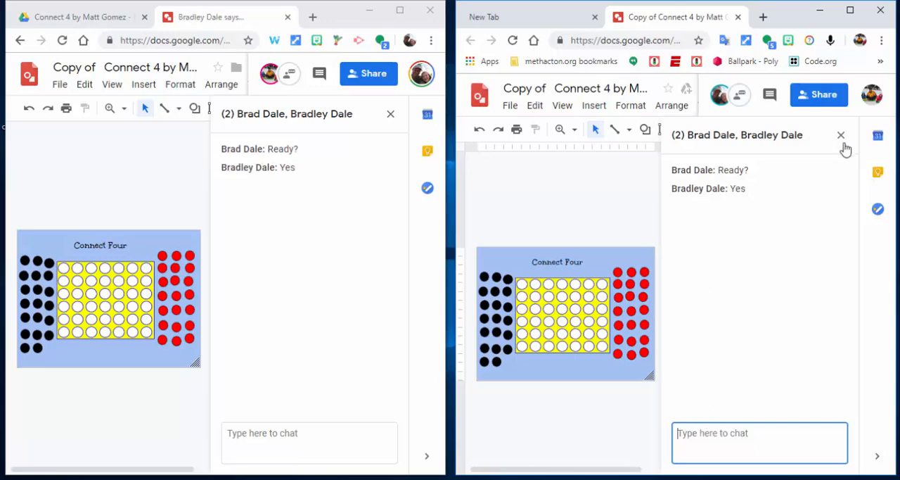
{"action": "left_click", "coordinate": [390, 113]}
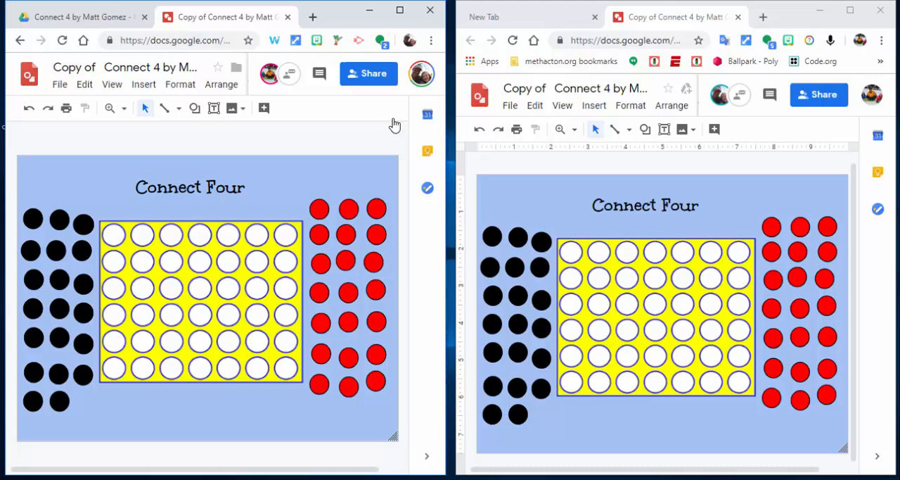
{"action": "mouse_move", "coordinate": [83, 223]}
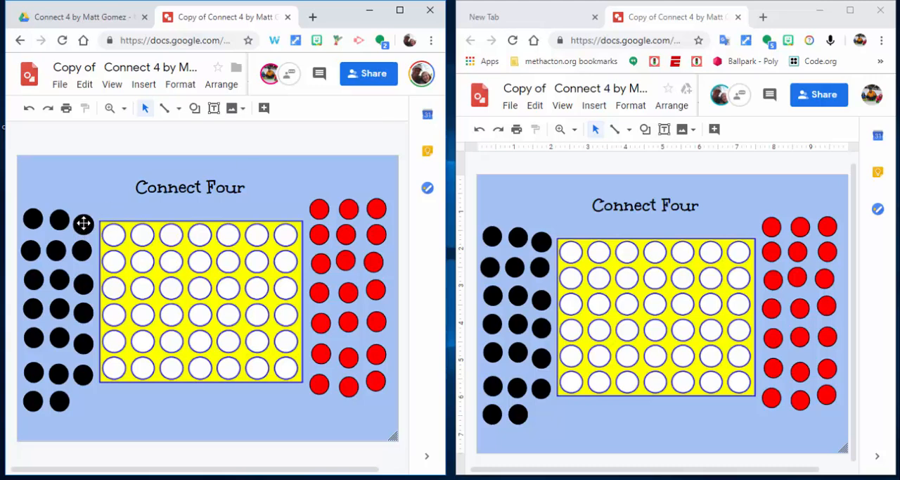
Play two black pieces in the bottom-left holes and a red piece bottom-right
{"action": "left_click", "coordinate": [83, 219]}
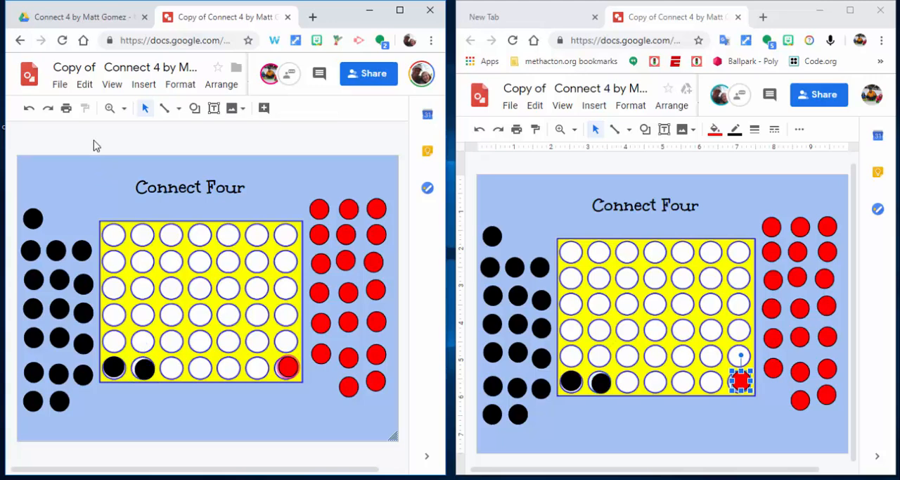
{"action": "mouse_move", "coordinate": [60, 83]}
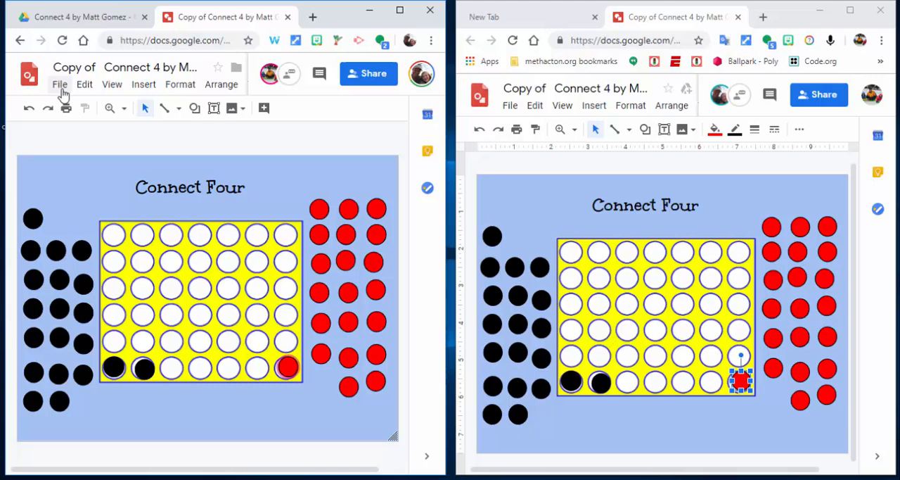
Open See version history from the File menu's Version history submenu
{"action": "left_click", "coordinate": [59, 84]}
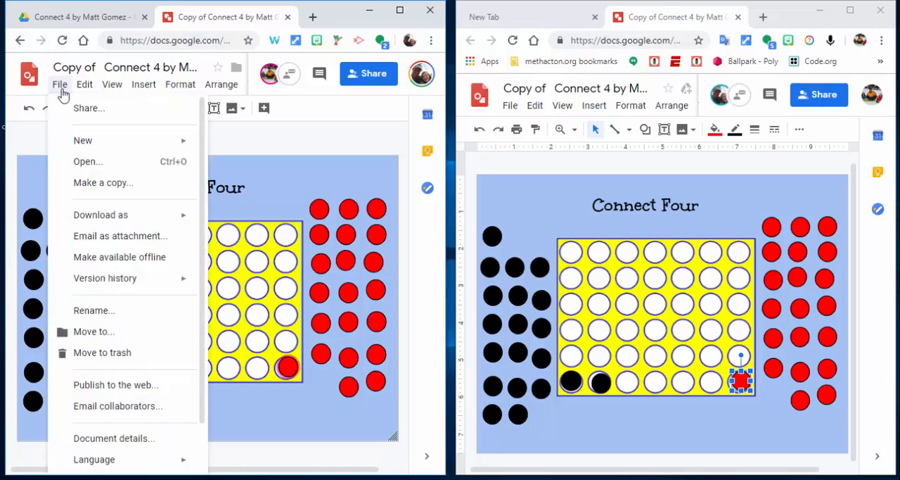
{"action": "mouse_move", "coordinate": [104, 277]}
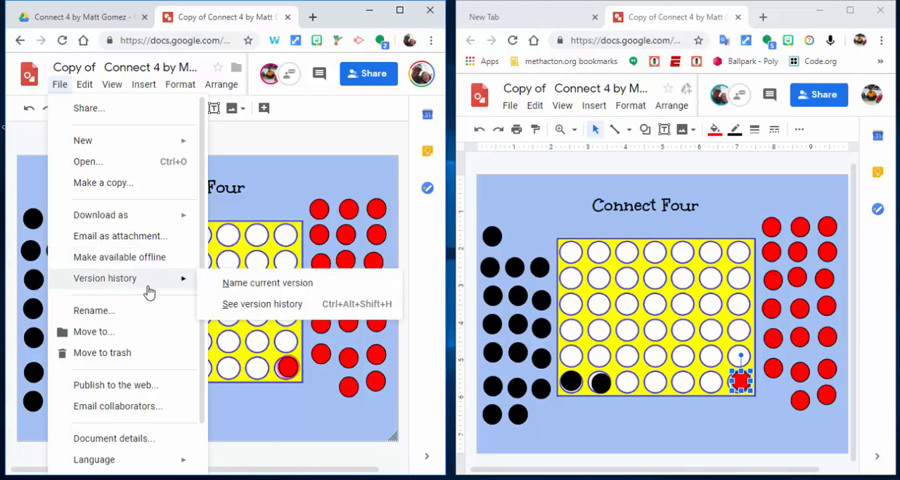
{"action": "left_click", "coordinate": [261, 303]}
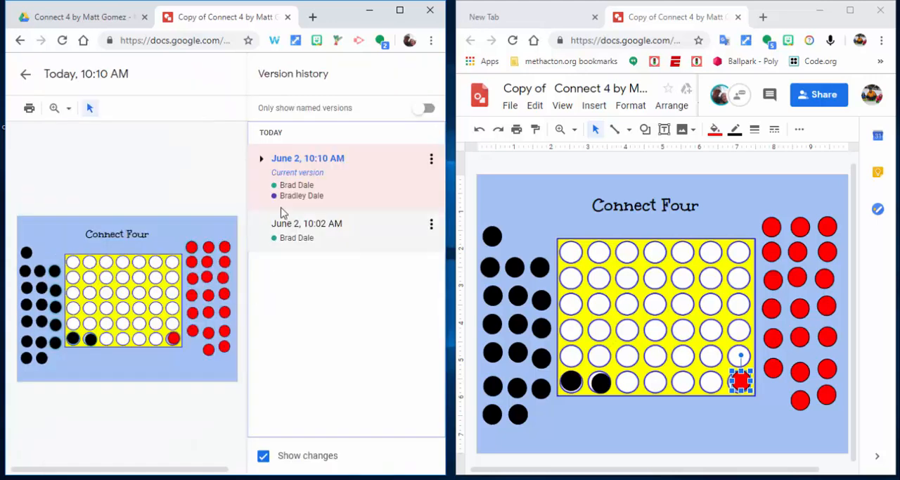
Expand the current version and preview the June 2, 10:03 AM empty-board version
{"action": "left_click", "coordinate": [261, 157]}
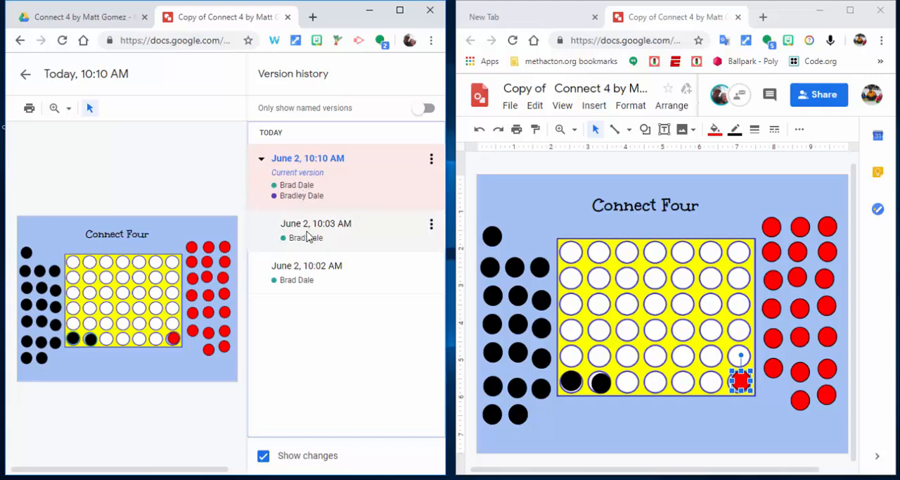
{"action": "left_click", "coordinate": [316, 223]}
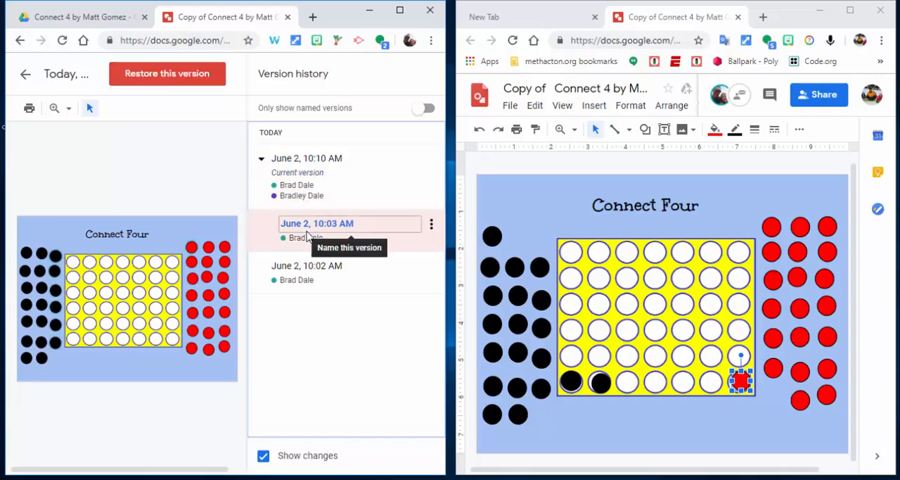